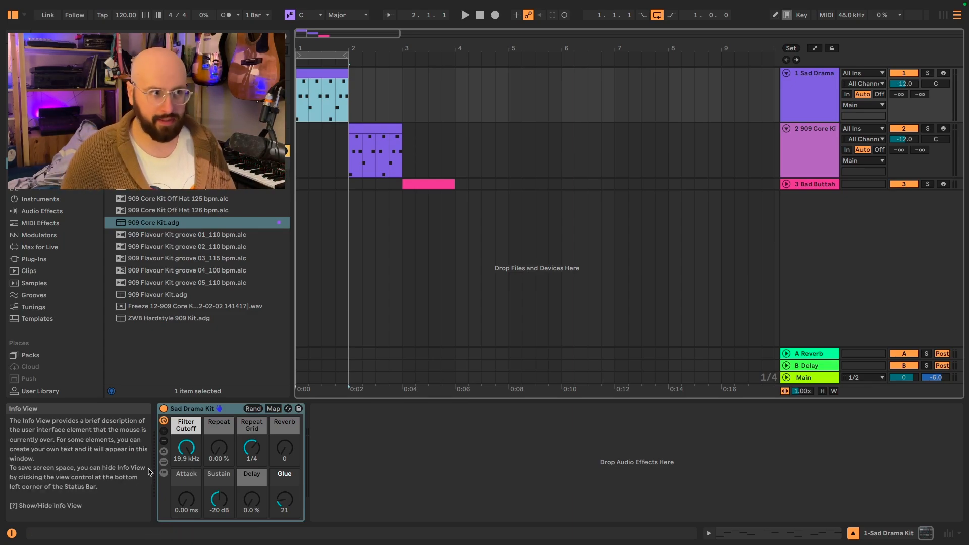
Audition the Sad Drama clip and leave its Repeat Grid macro at 1/6 with Repeat at 0.00 %
left_click(321, 74)
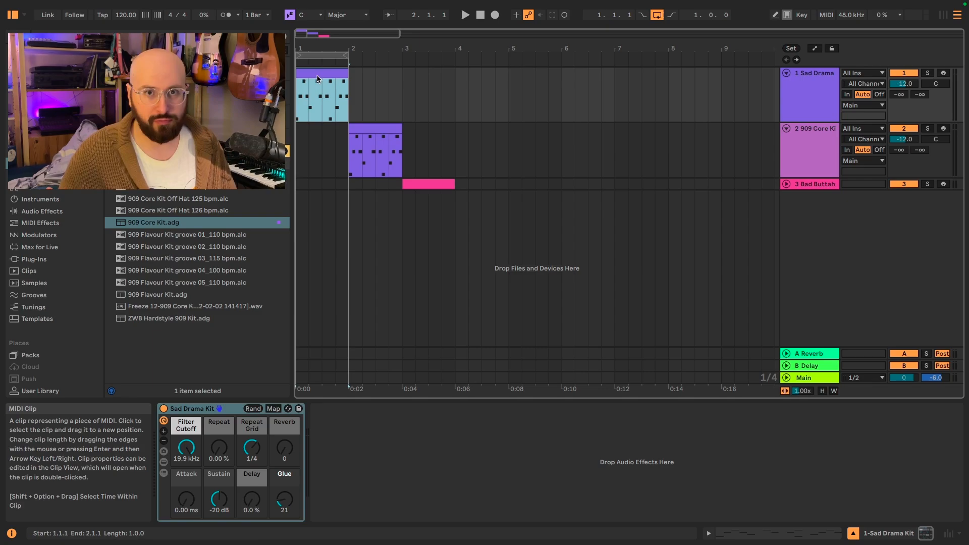
left_click(464, 14)
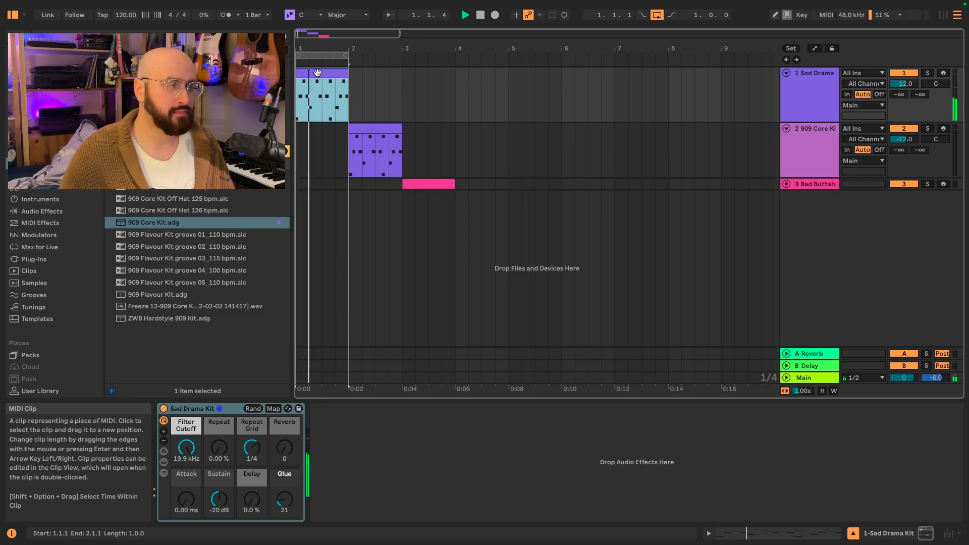
left_click(321, 84)
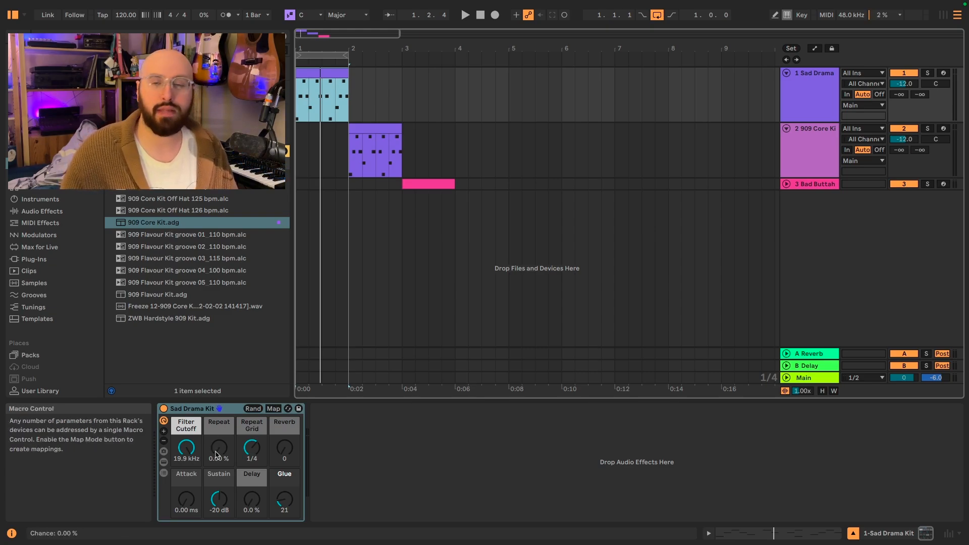
mouse_move(228, 454)
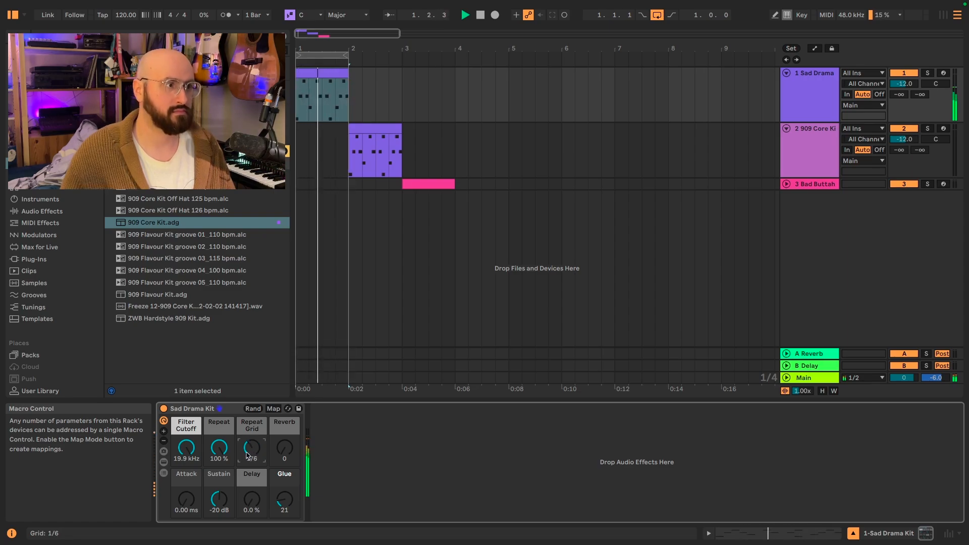
left_click(321, 96)
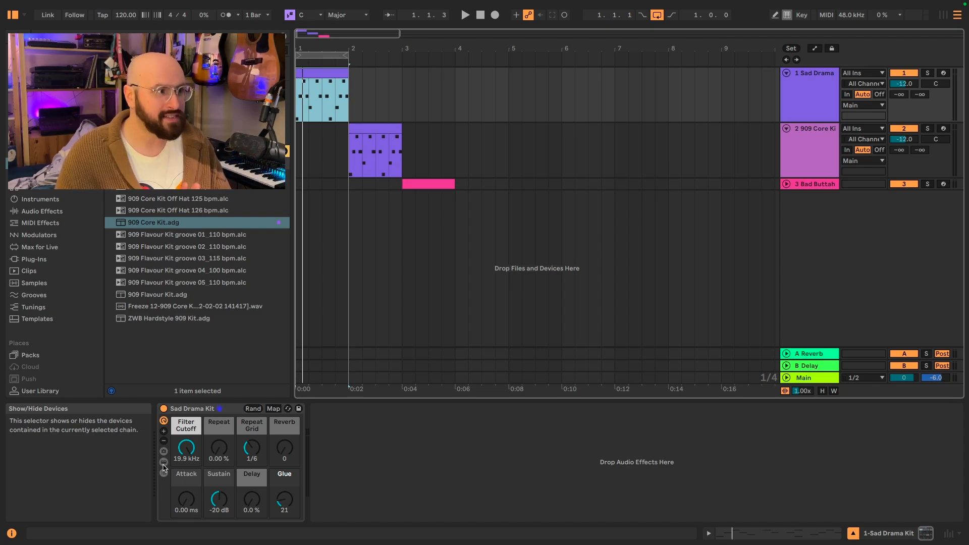
Reveal the Sad Drama Kit's chain devices and select the Beat Repeat inside
left_click(163, 462)
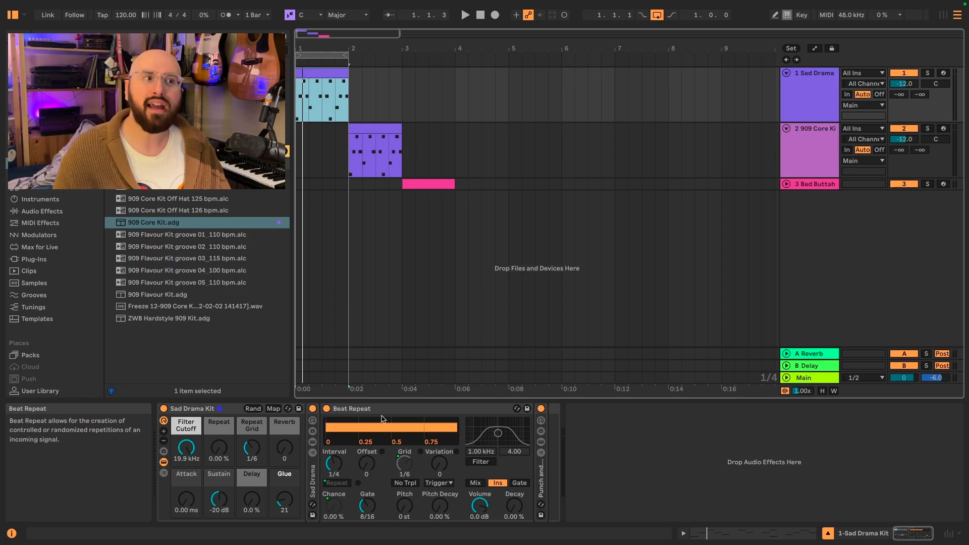
left_click(352, 409)
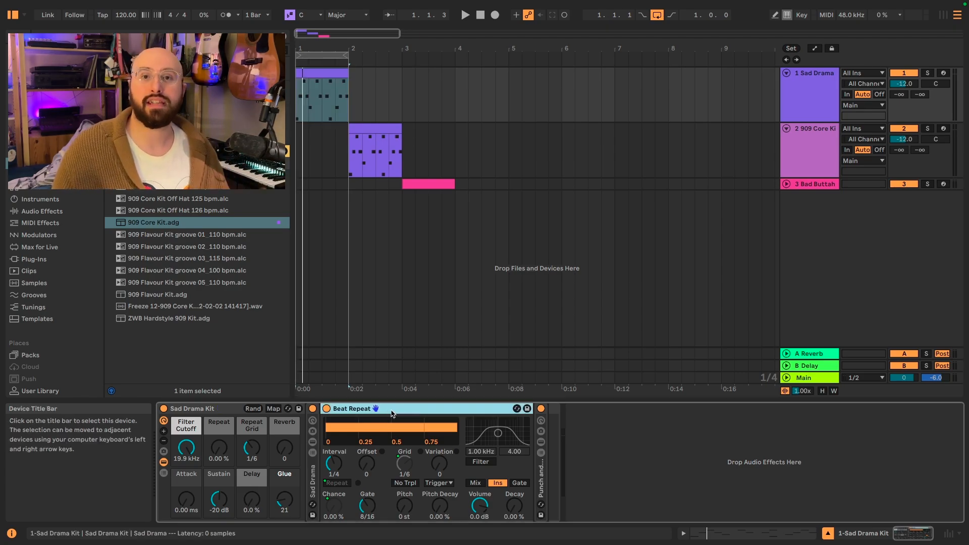
mouse_move(334, 464)
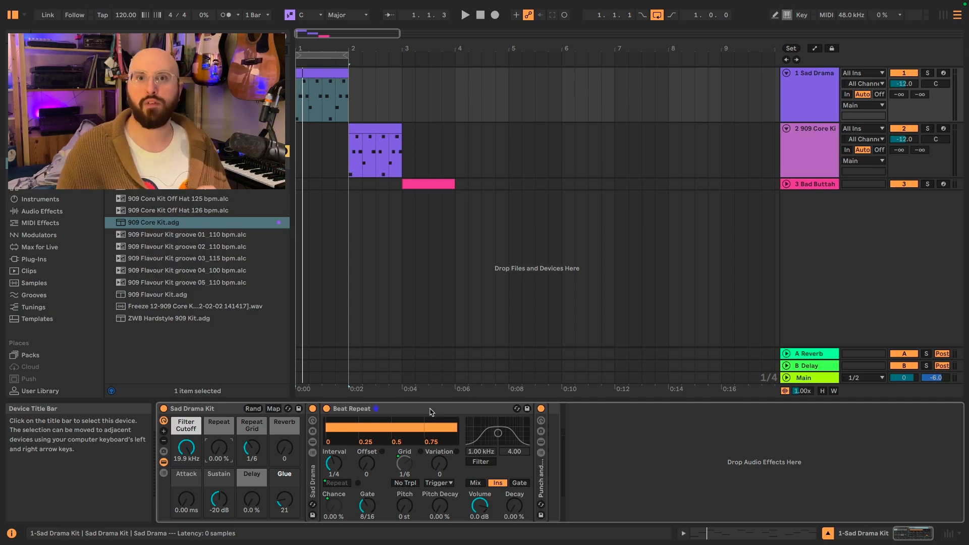
Add a second Beat Repeat at the chain's end with 1 Bar interval, 1/16 grid and 100 % chance
left_click(39, 246)
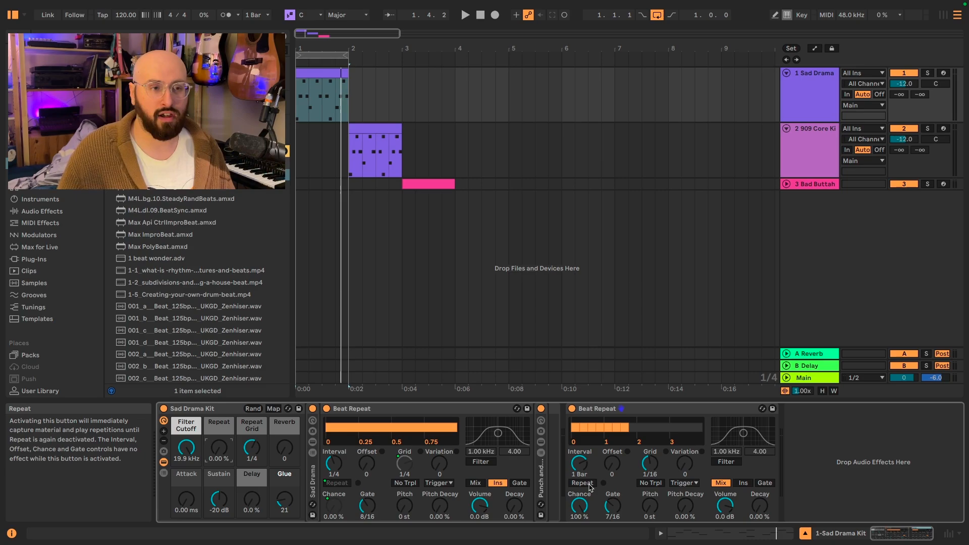
Switch the second Beat Repeat to Insert mode so repeats replace the original signal
left_click(579, 482)
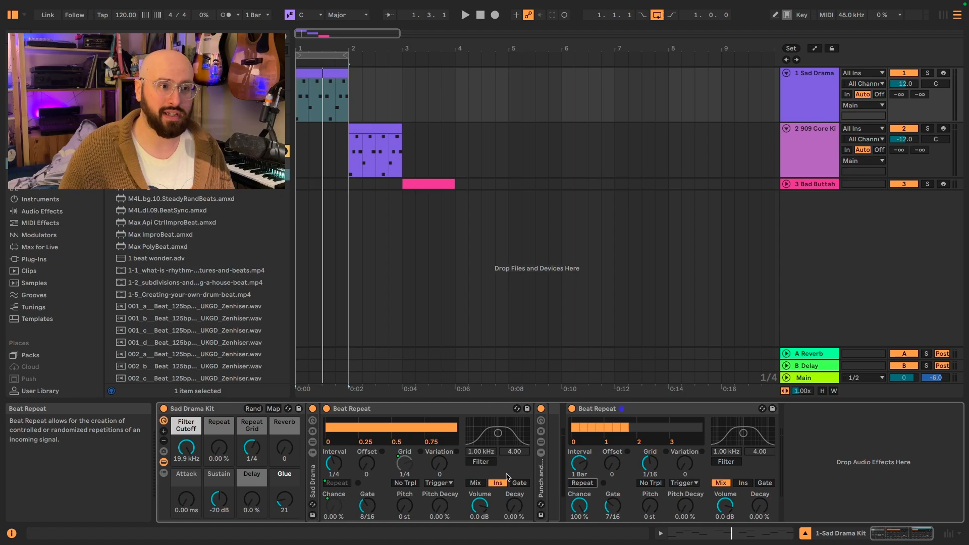
left_click(742, 482)
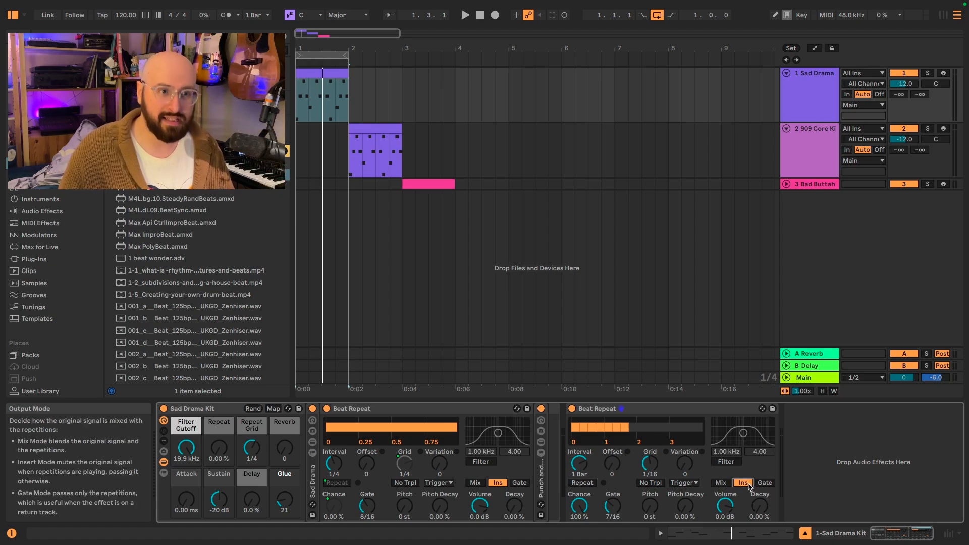
mouse_move(501, 492)
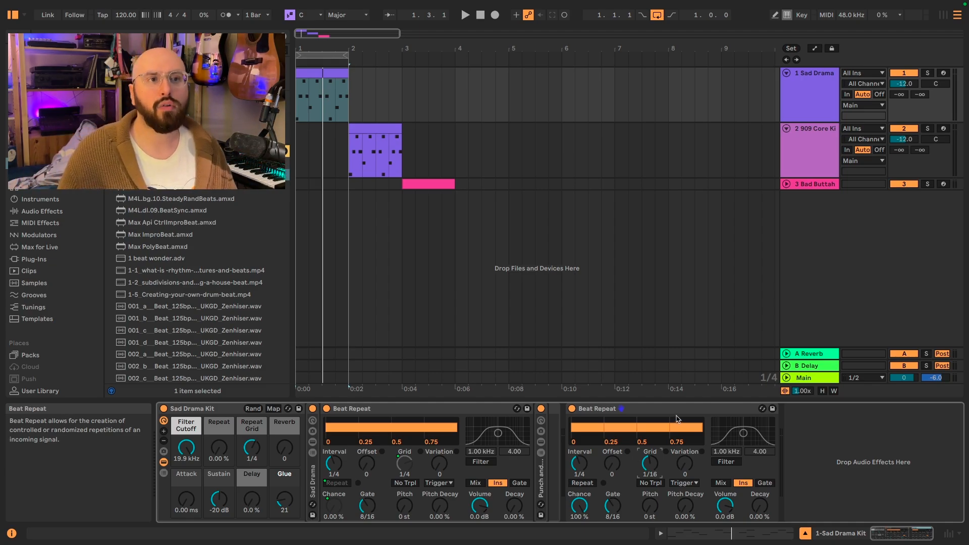
Group the second Beat Repeat into an Audio Effect Rack and map Chance to Macro 1, Grid to Macro 2
right_click(596, 407)
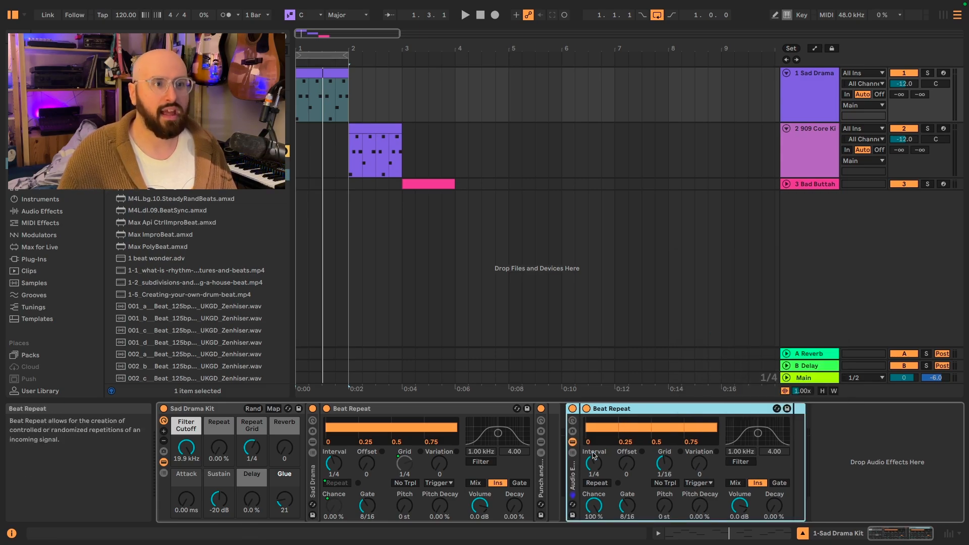
mouse_move(592, 498)
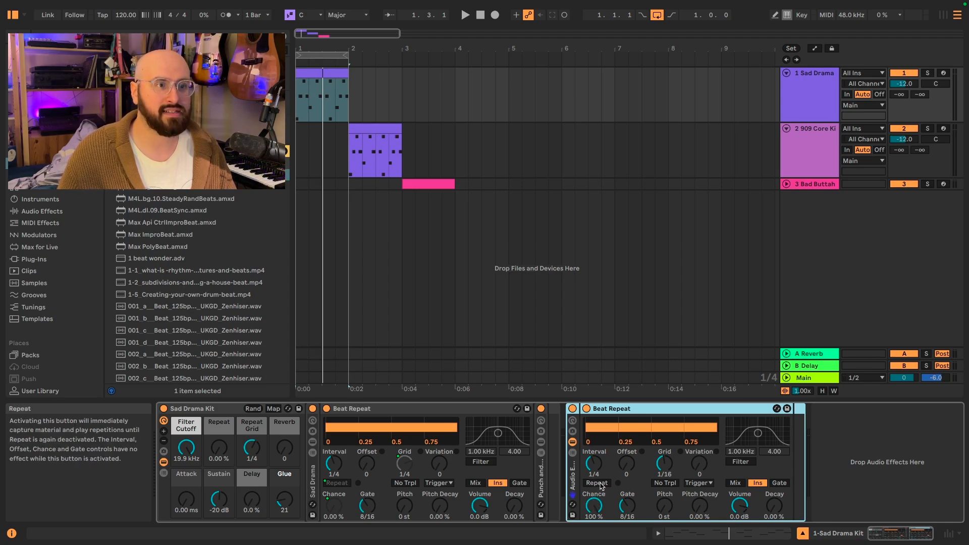
right_click(595, 482)
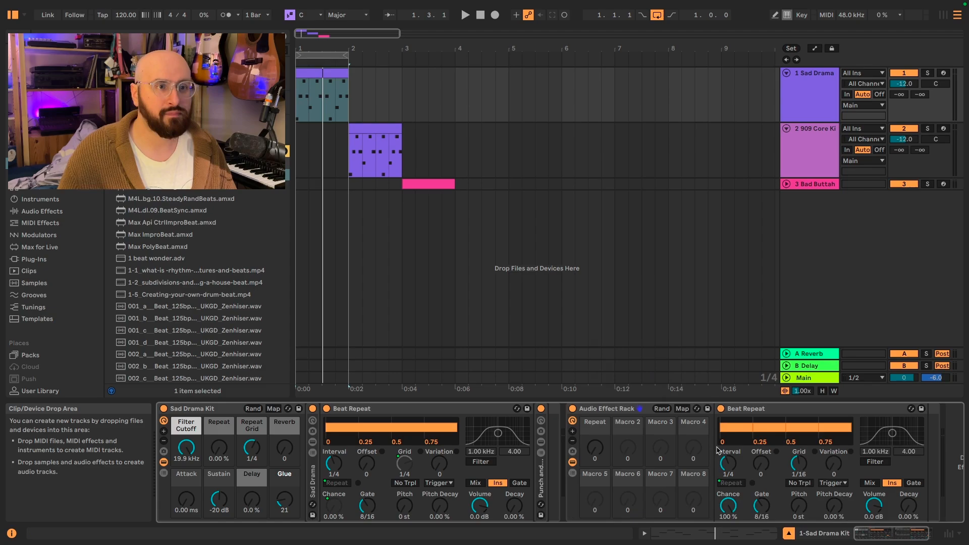
right_click(727, 450)
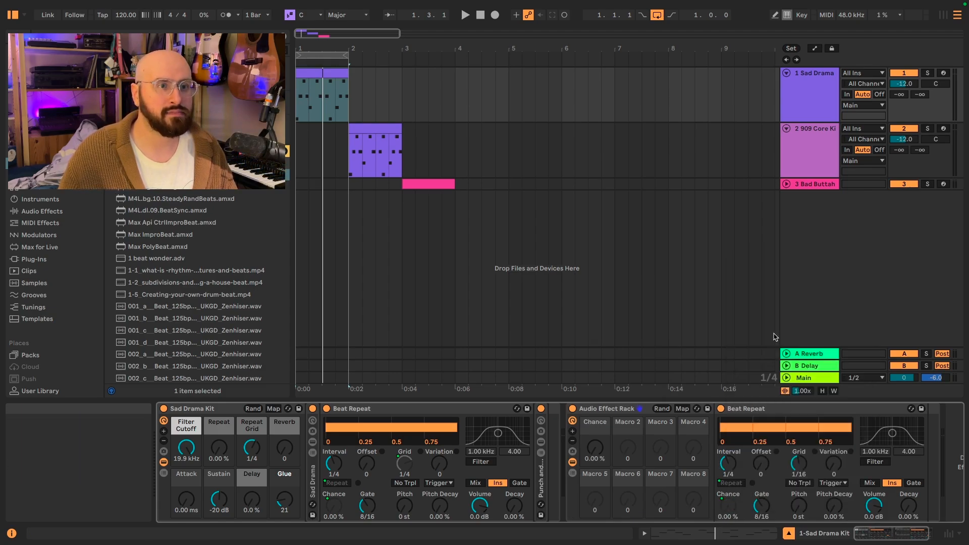
right_click(797, 463)
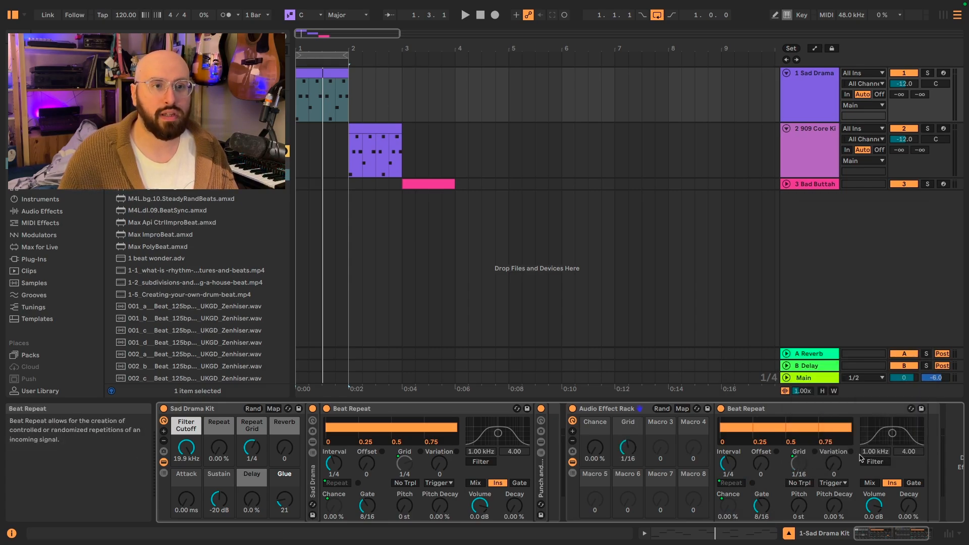
mouse_move(832, 451)
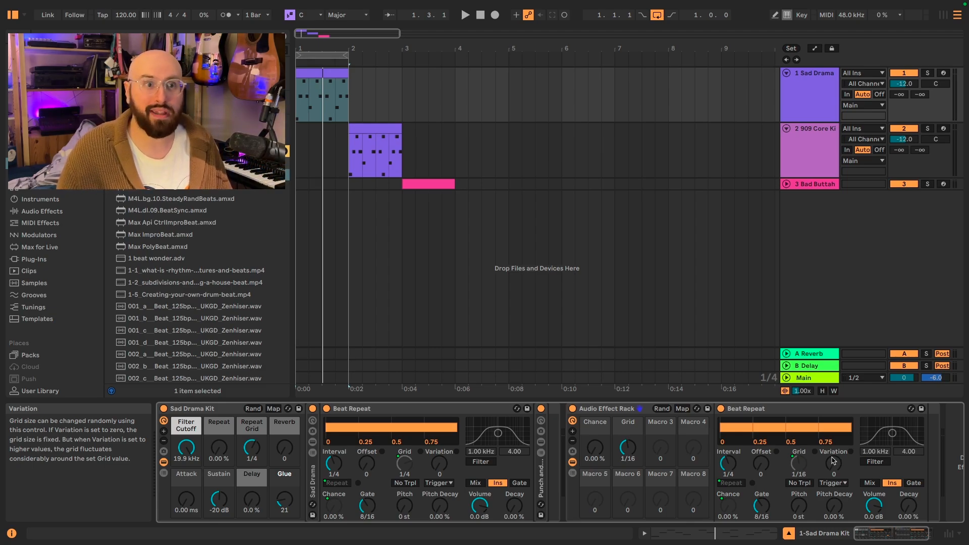
Reduce the Beat Repeat rack to two visible macros, Chance and Grid
left_click(571, 444)
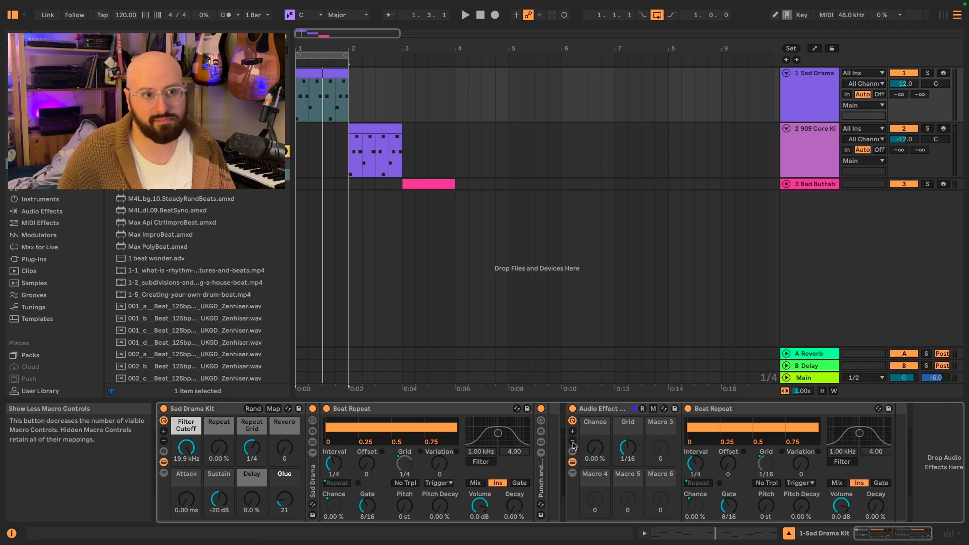
left_click(571, 451)
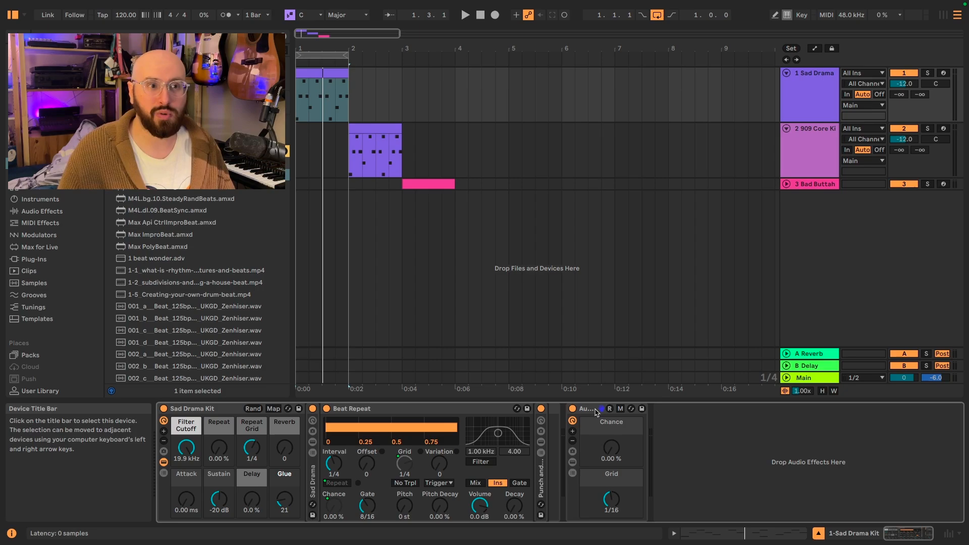
left_click(465, 14)
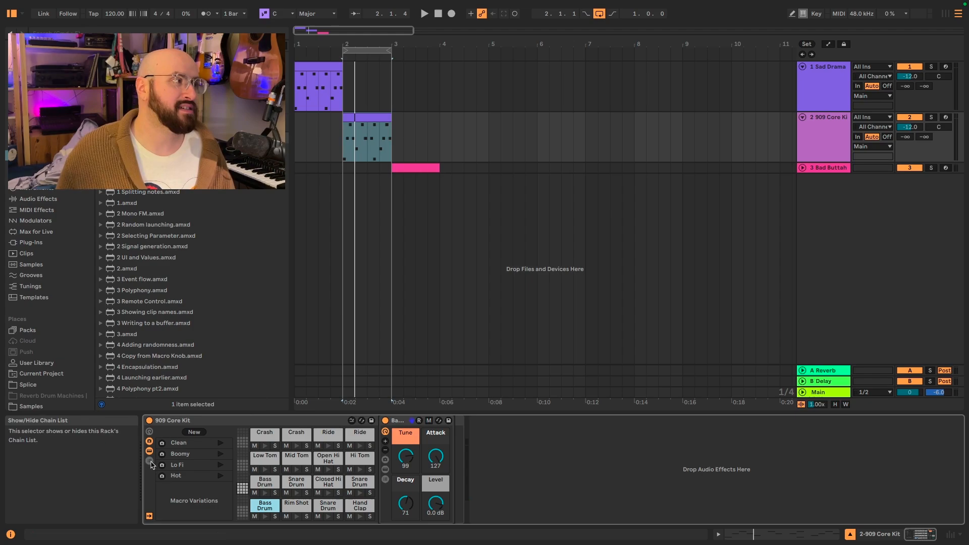
Show the 909 Core Kit's chain list and select its Mix Bus return chain
left_click(150, 461)
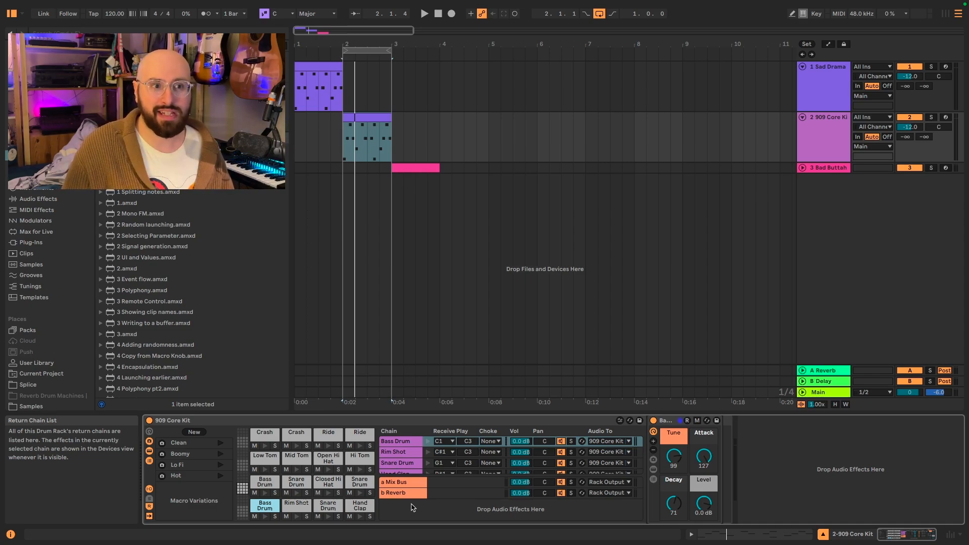
left_click(395, 482)
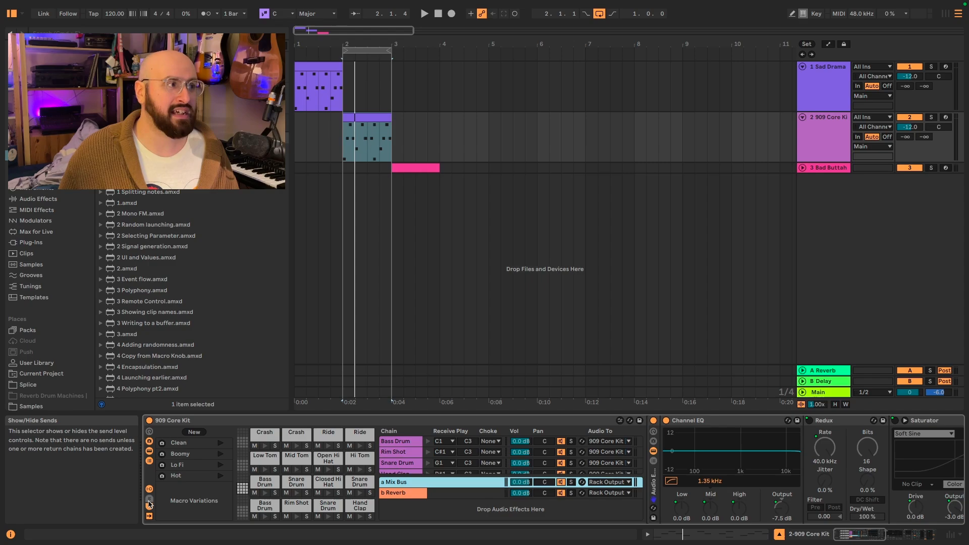
Show per-chain send levels, add an Echo return chain, and reveal more macro controls
left_click(149, 500)
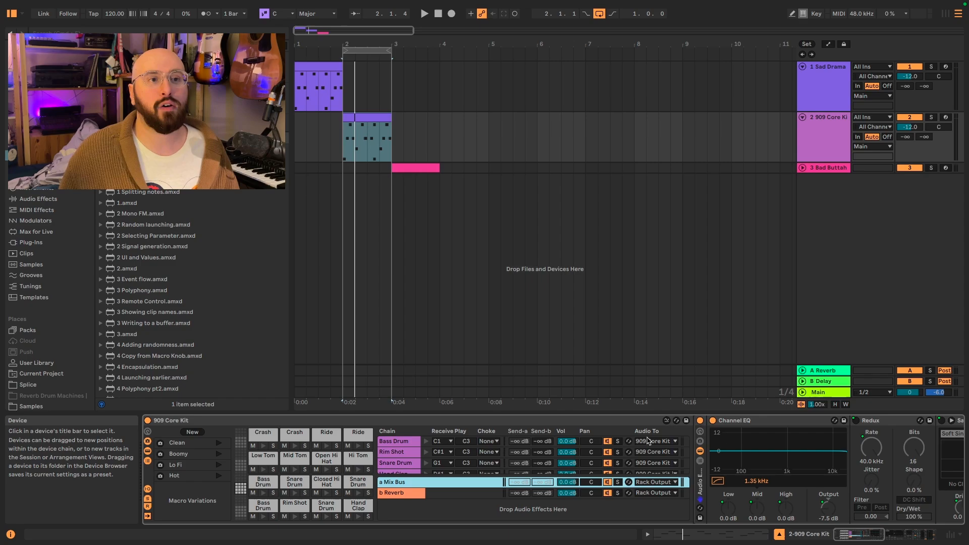
left_click(655, 441)
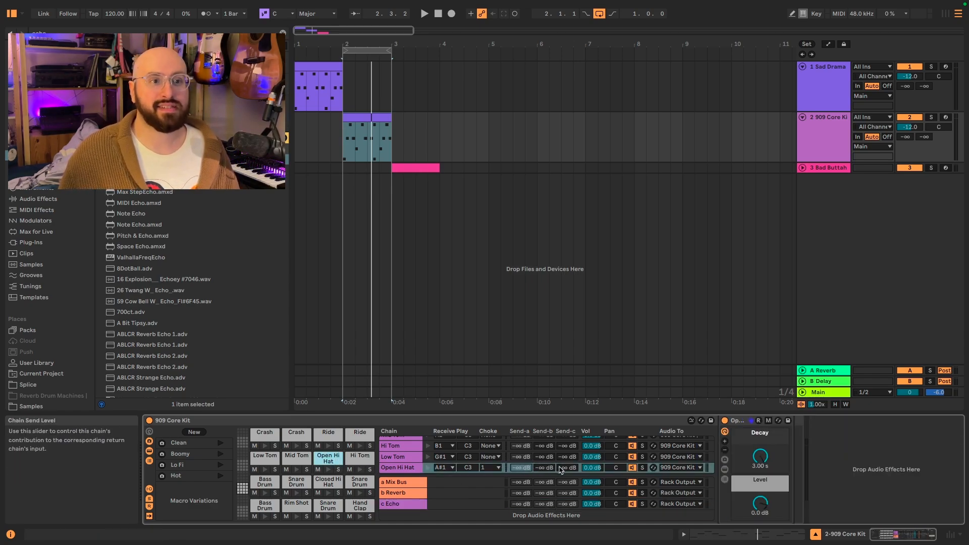
left_click(424, 13)
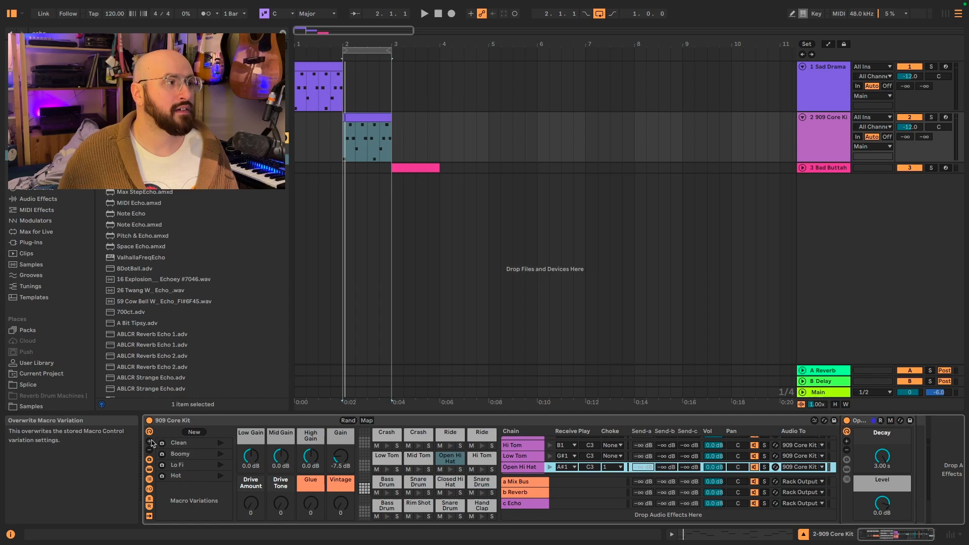
left_click(148, 442)
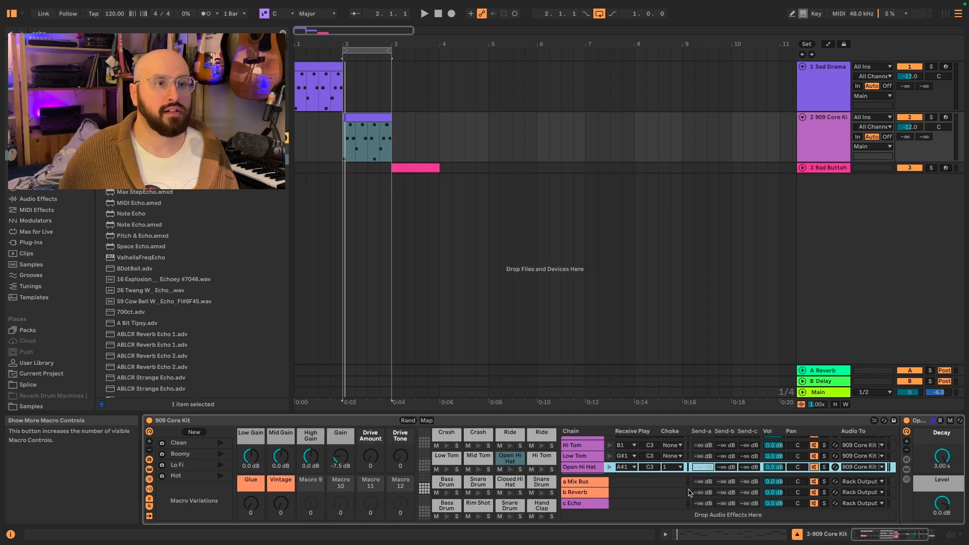
Map the Open Hi Hat chain's Echo send level to Macro 9 as Chain Send 2
right_click(751, 466)
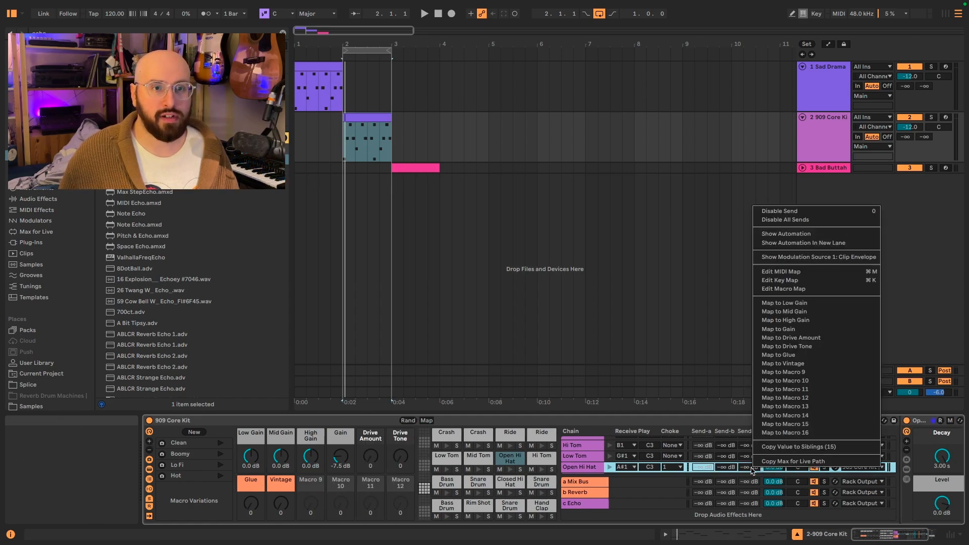
mouse_move(810, 337)
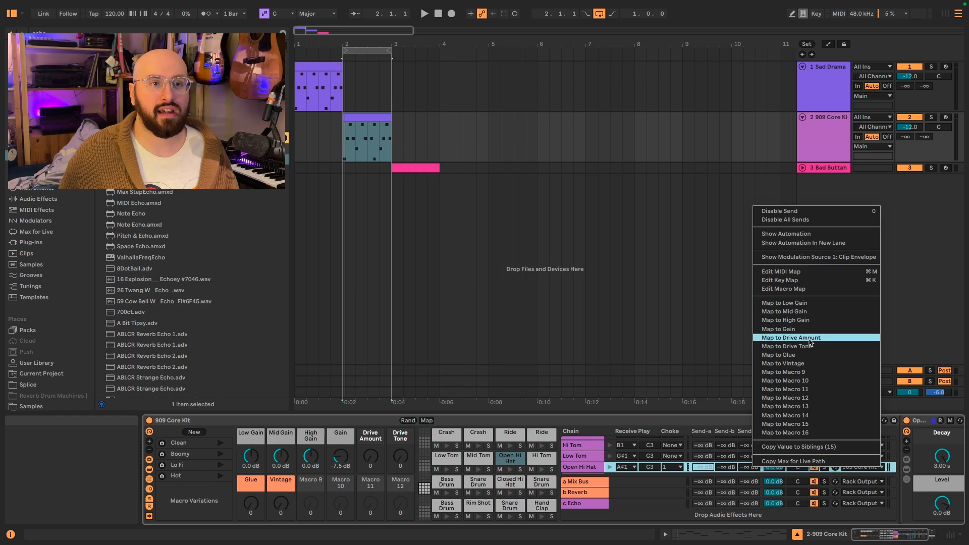
mouse_move(785, 372)
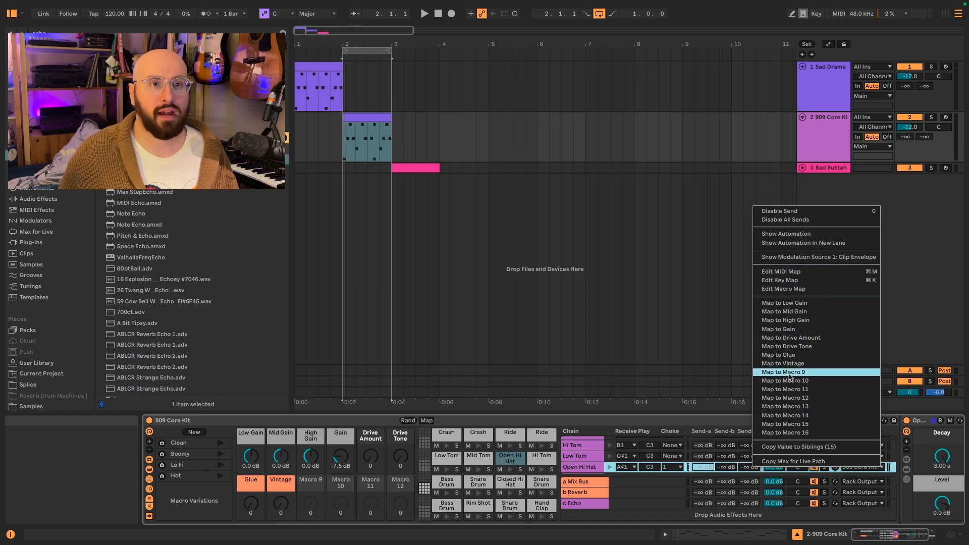
left_click(785, 371)
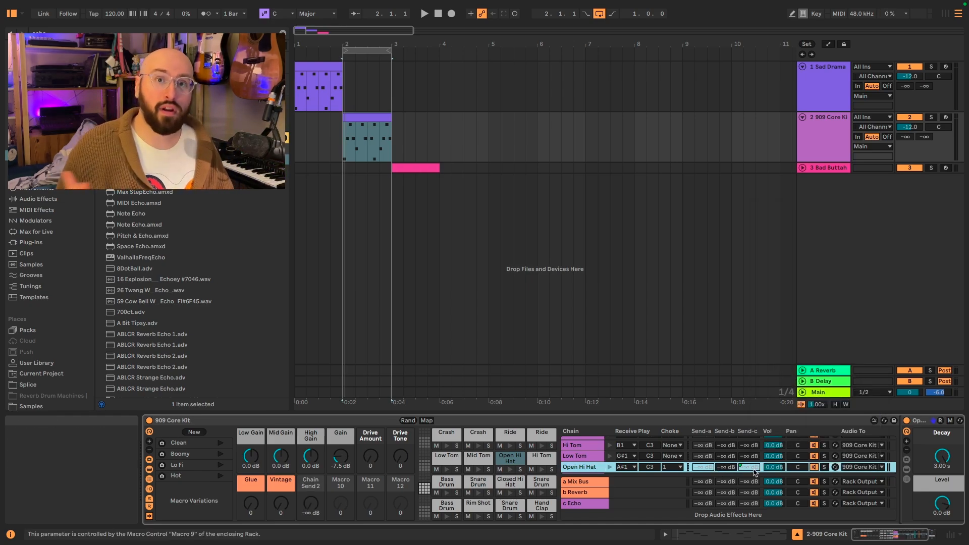
right_click(742, 467)
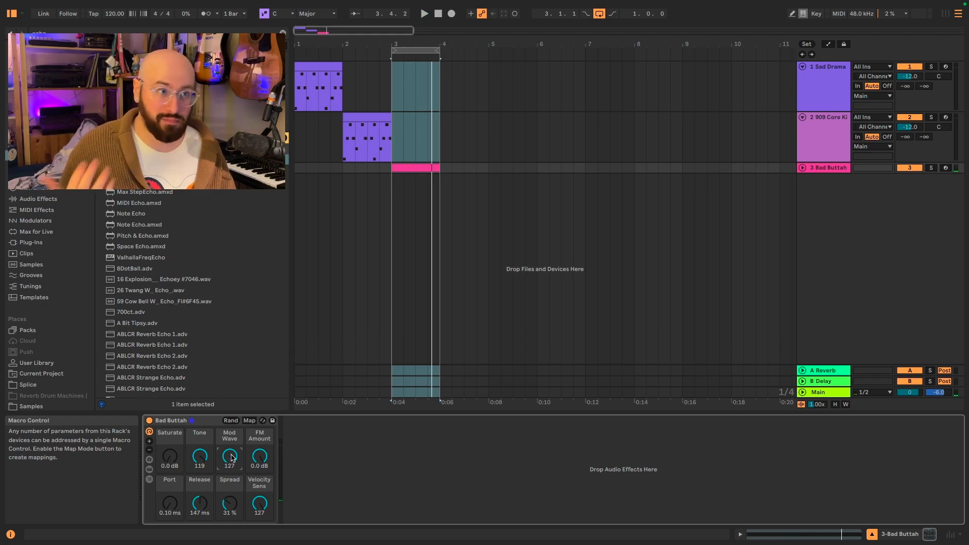
mouse_move(150, 470)
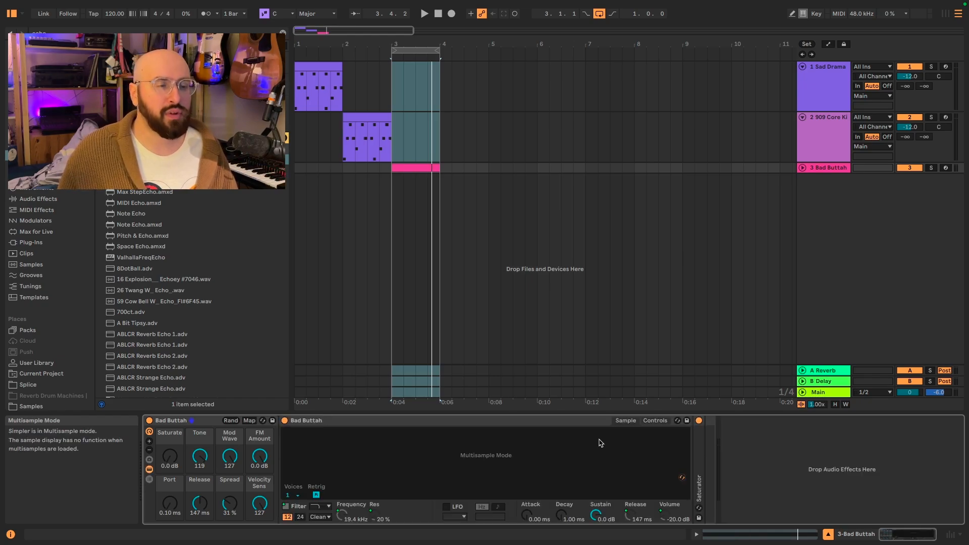
mouse_move(516, 467)
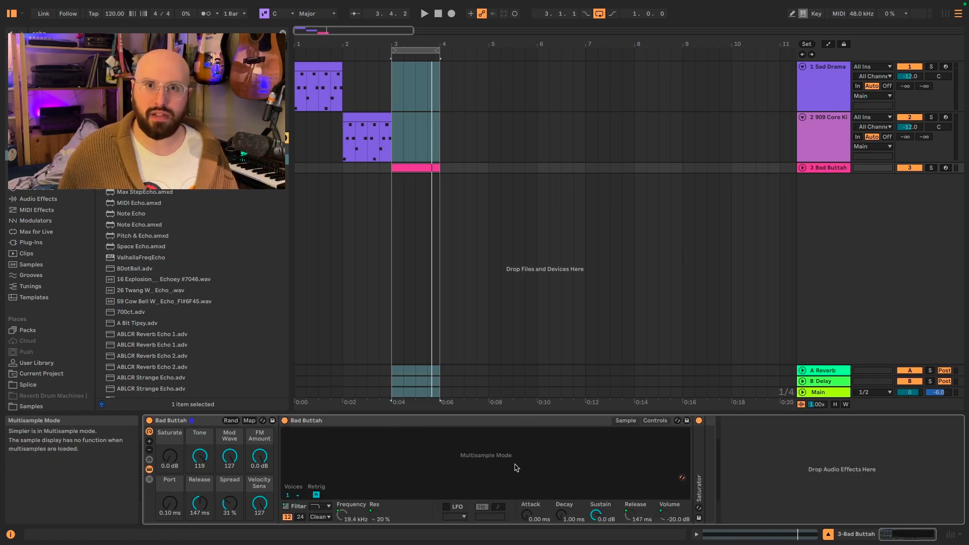
mouse_move(379, 444)
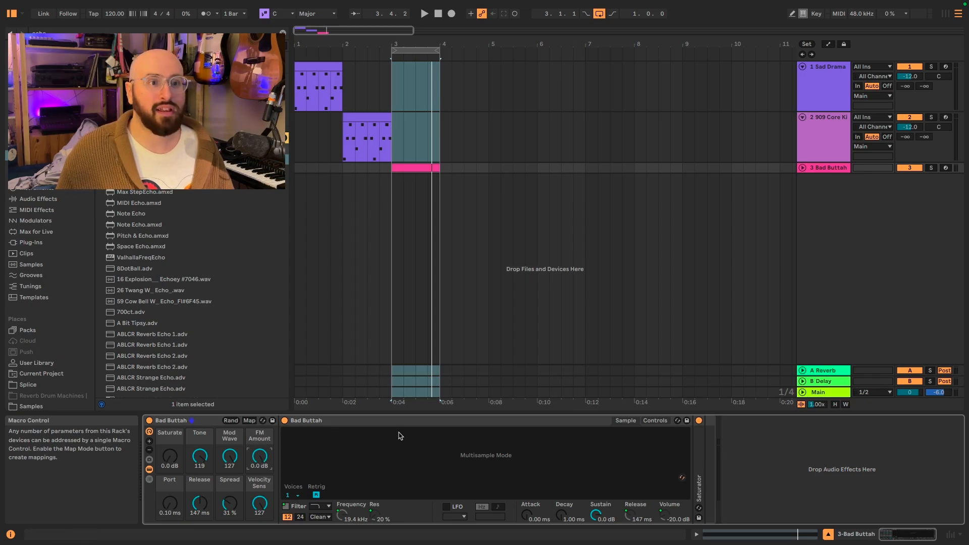
Select Bad Buttah's inner Simpler to reach its Simpler-to-Sampler conversion option
left_click(654, 421)
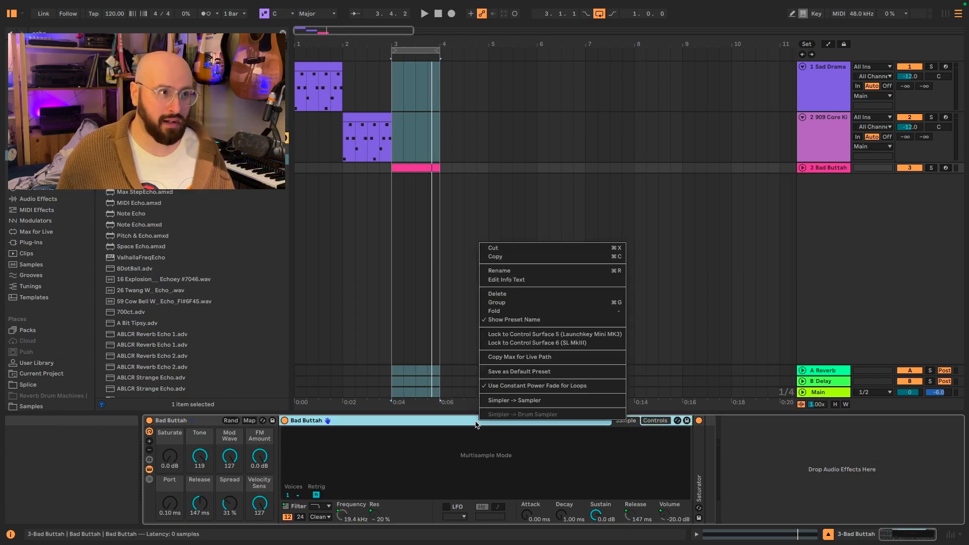
mouse_move(535, 400)
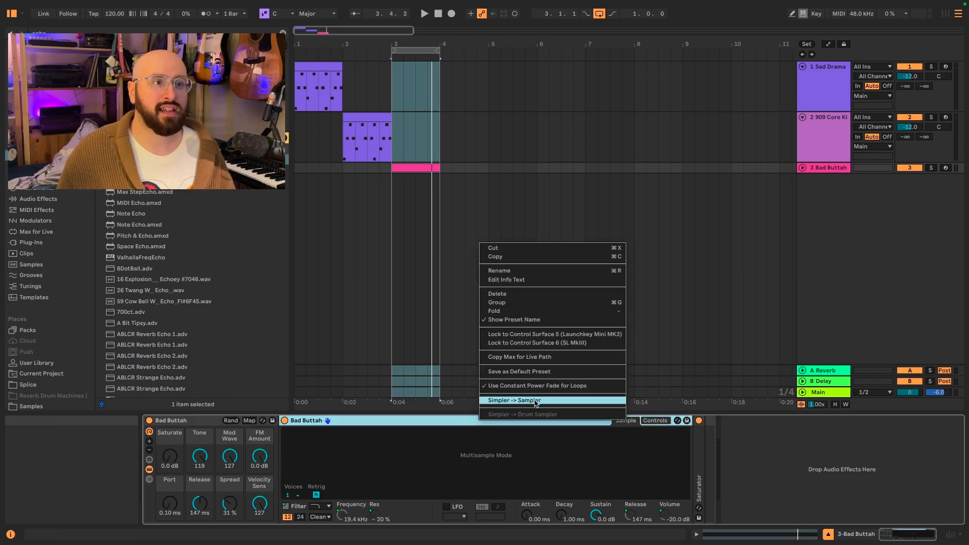
Convert Bad Buttah's inner Simpler into a Sampler via Simpler -> Sampler
left_click(512, 400)
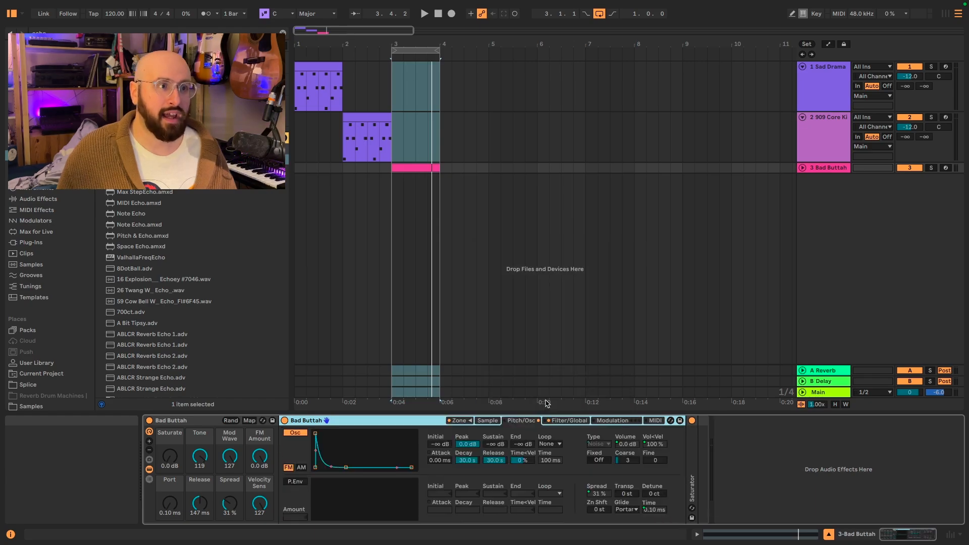
mouse_move(468, 426)
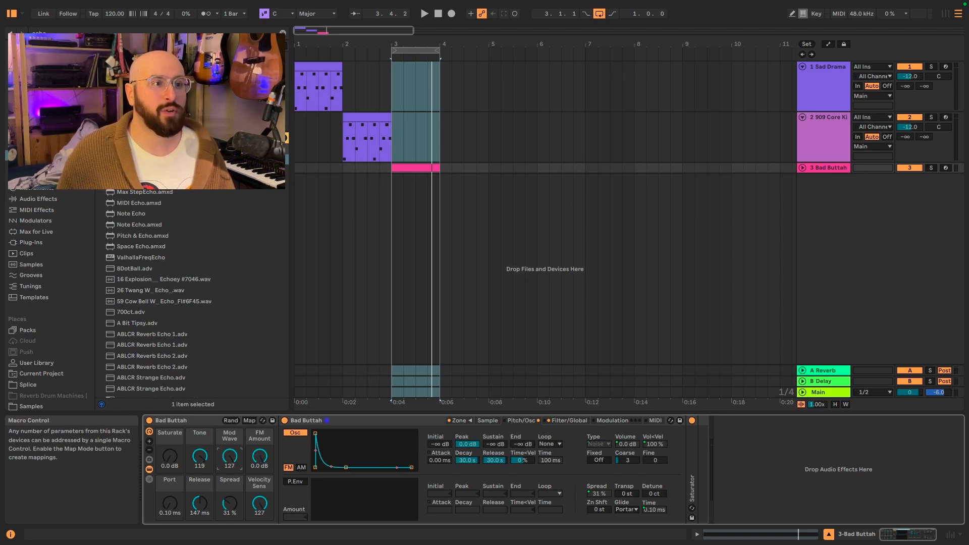
mouse_move(304, 444)
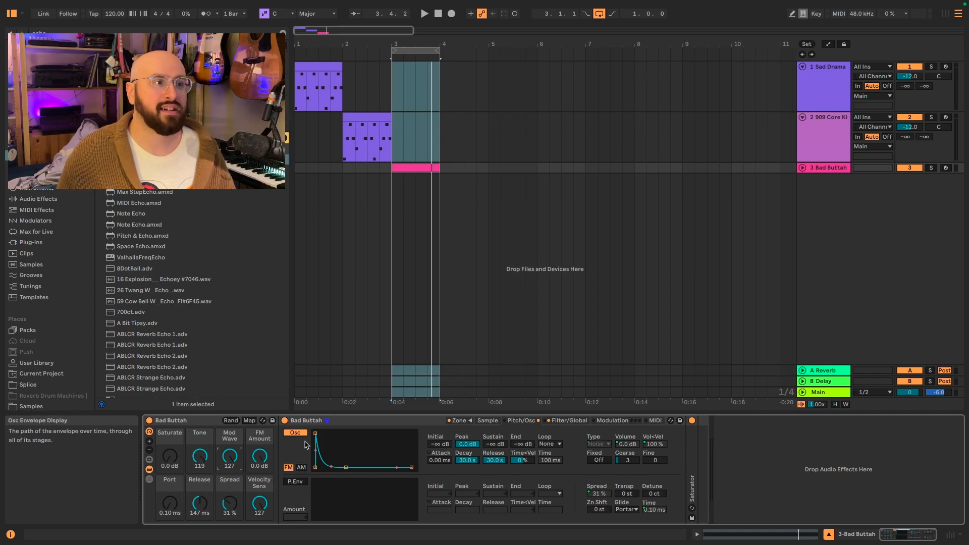